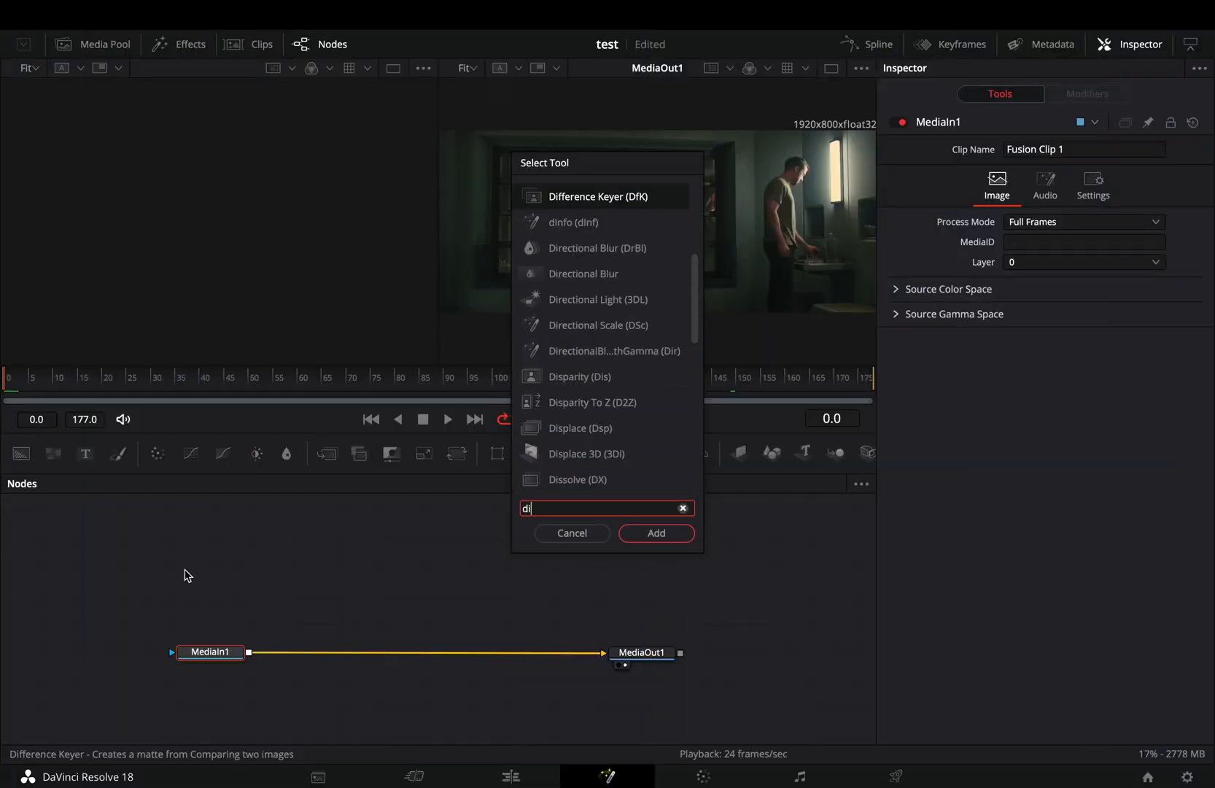
Add a Directional Blur node after MediaIn1 in the Fusion node chain.
left_click(655, 533)
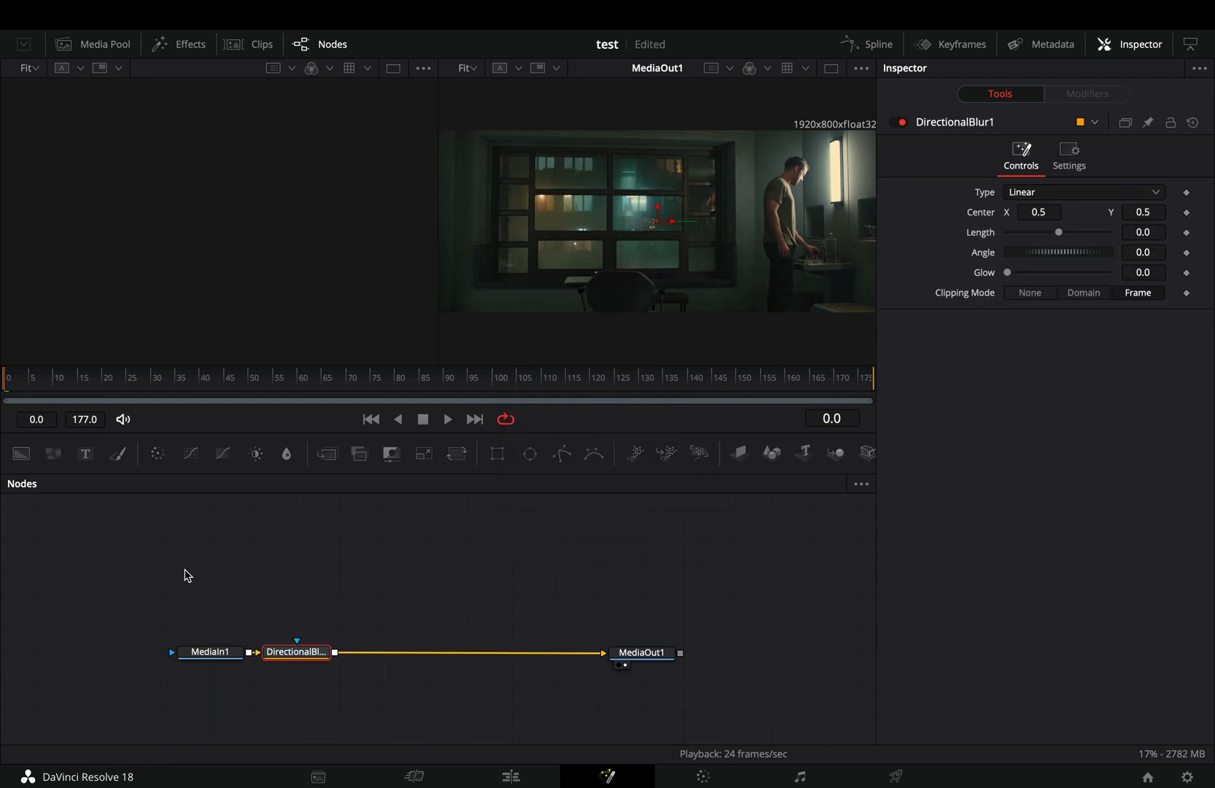
Set the Directional Blur to Zoom type with length 0.2, angle 28.7 and glow 0.142.
left_click(1084, 192)
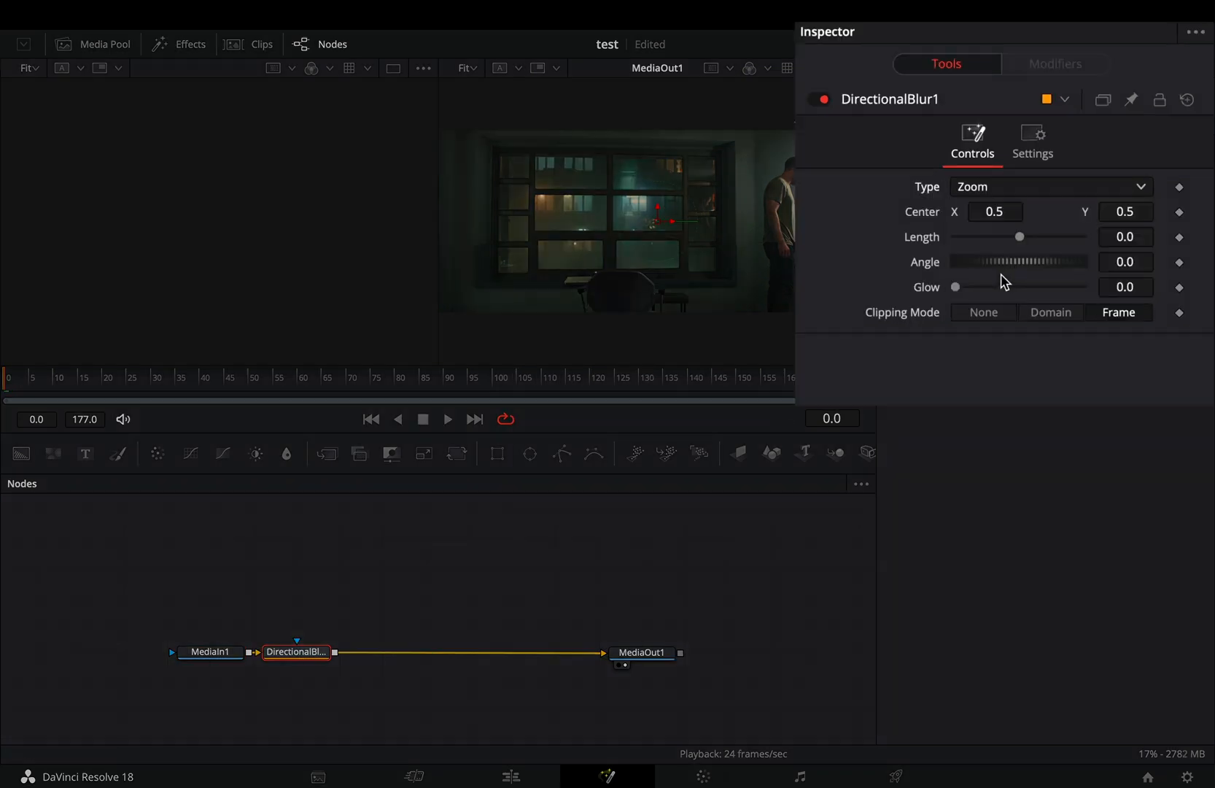
left_click(1125, 237)
type("0.2")
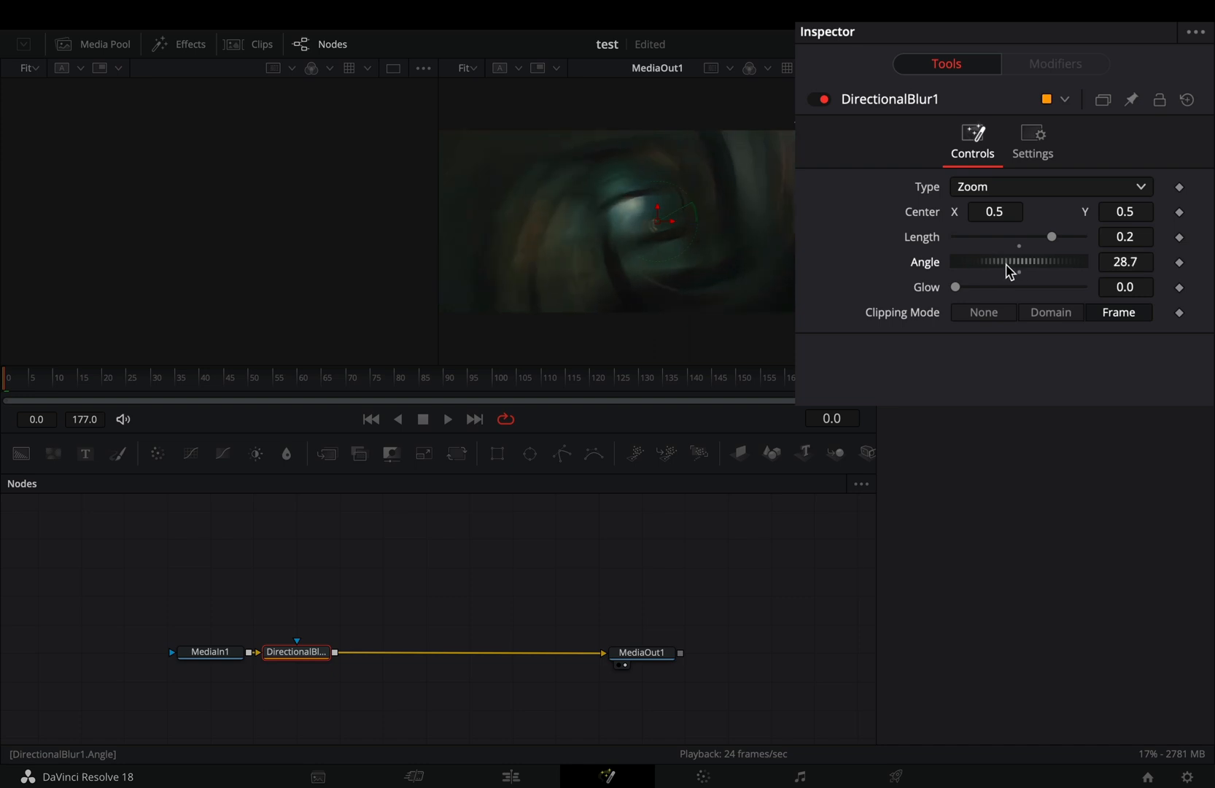
left_click_drag(955, 286, 973, 287)
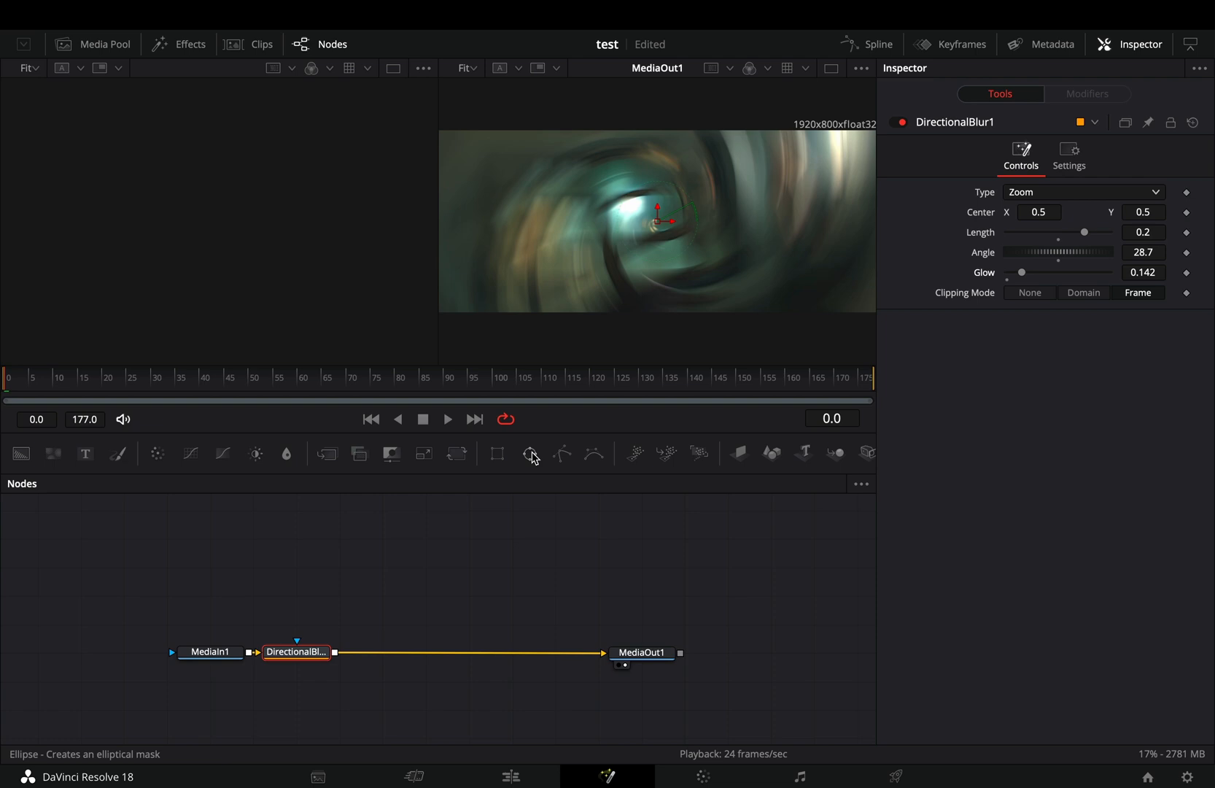
Add an inverted, soft-edged Ellipse mask to the blur and link the blur Center to Path1.
left_click(530, 454)
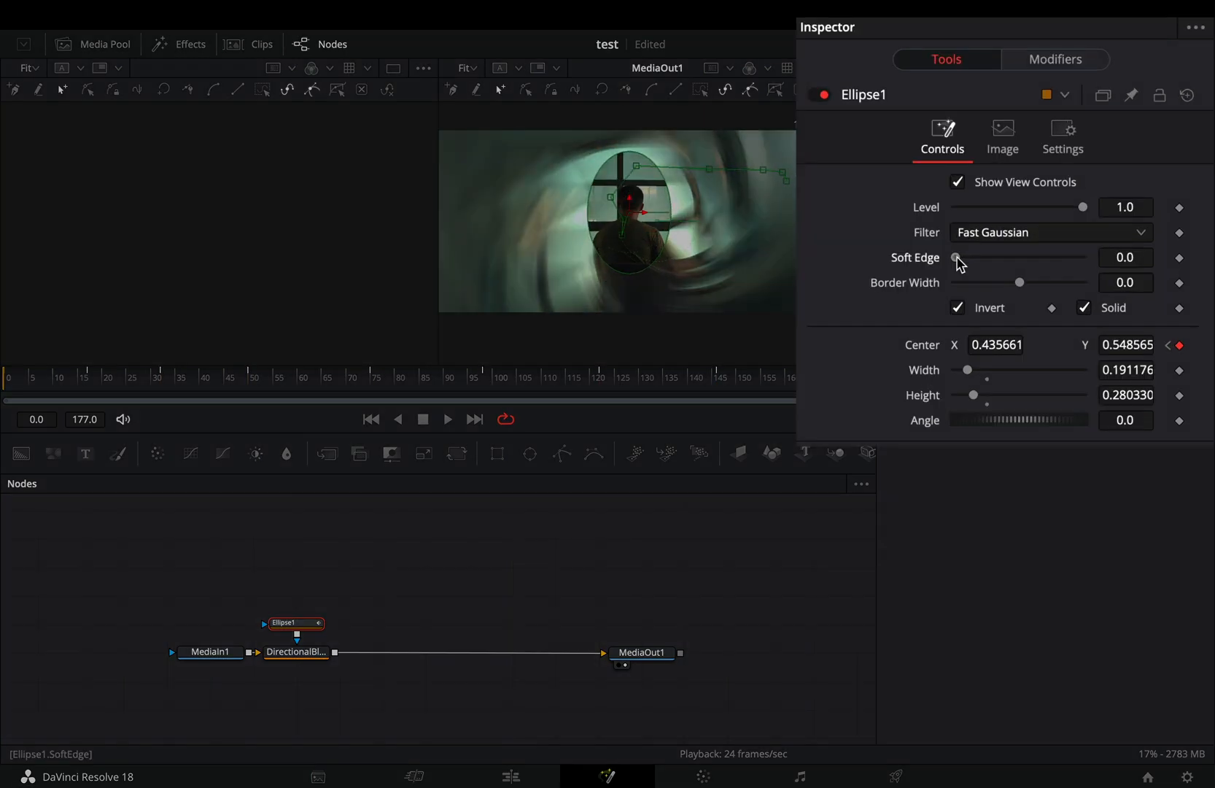
left_click_drag(959, 256, 1066, 251)
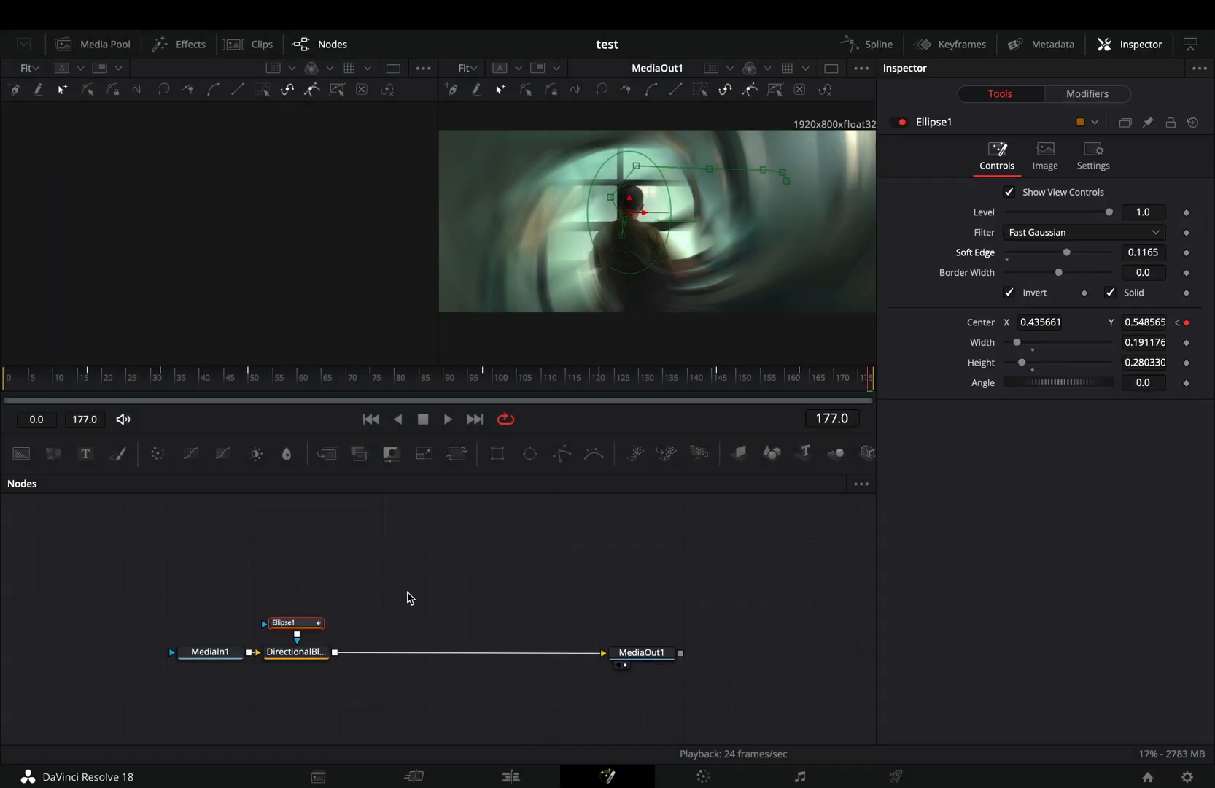
left_click(296, 651)
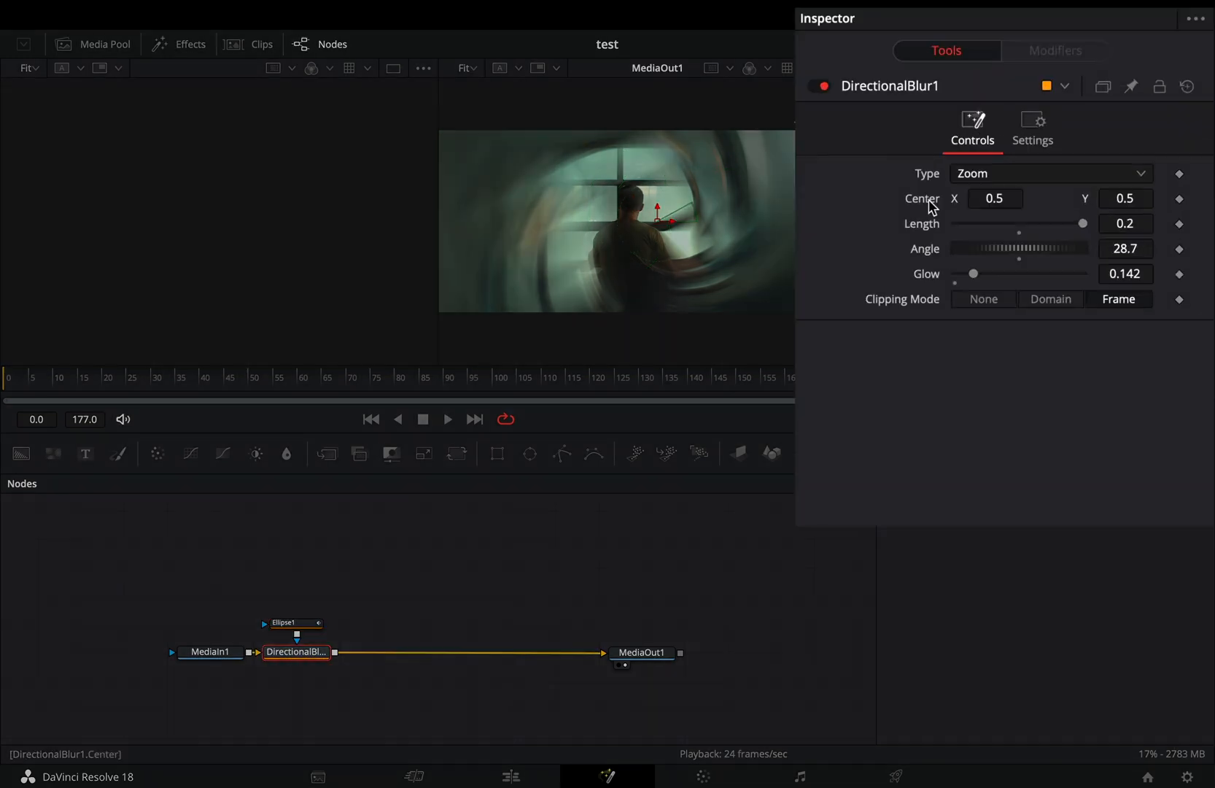
right_click(995, 199)
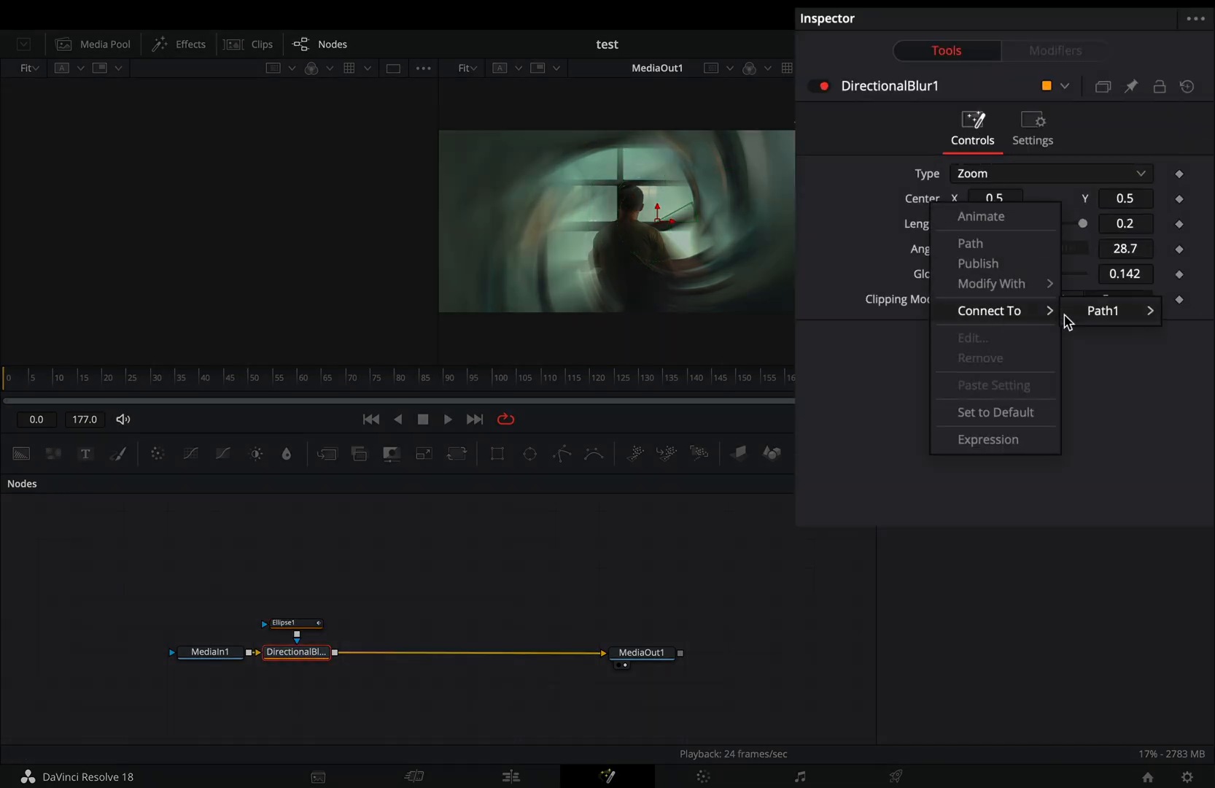